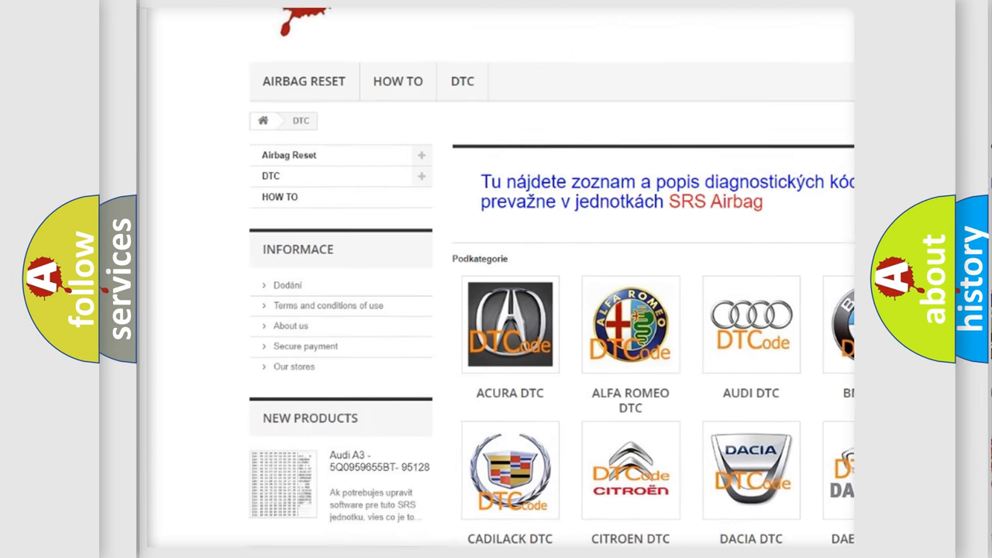
pyautogui.scroll(-3)
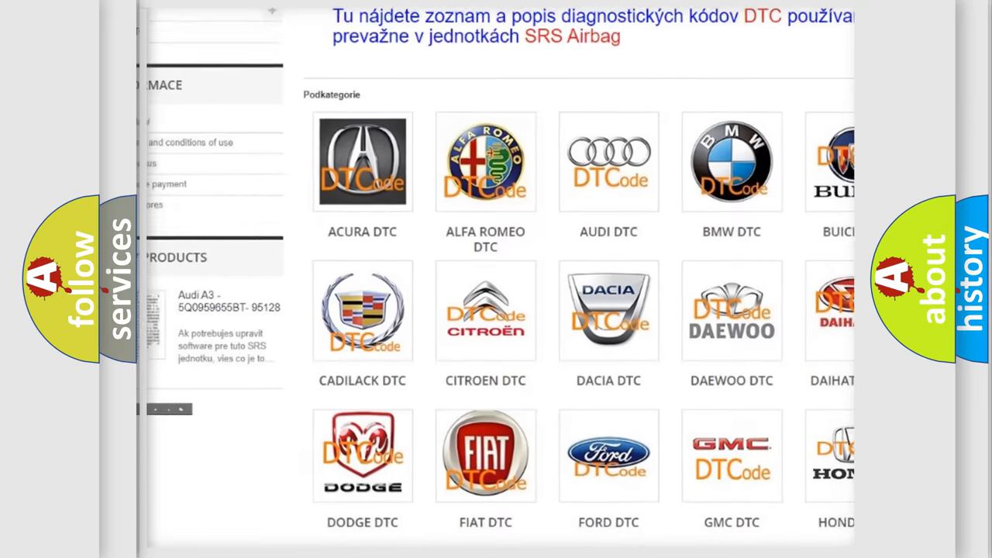
pyautogui.scroll(-3)
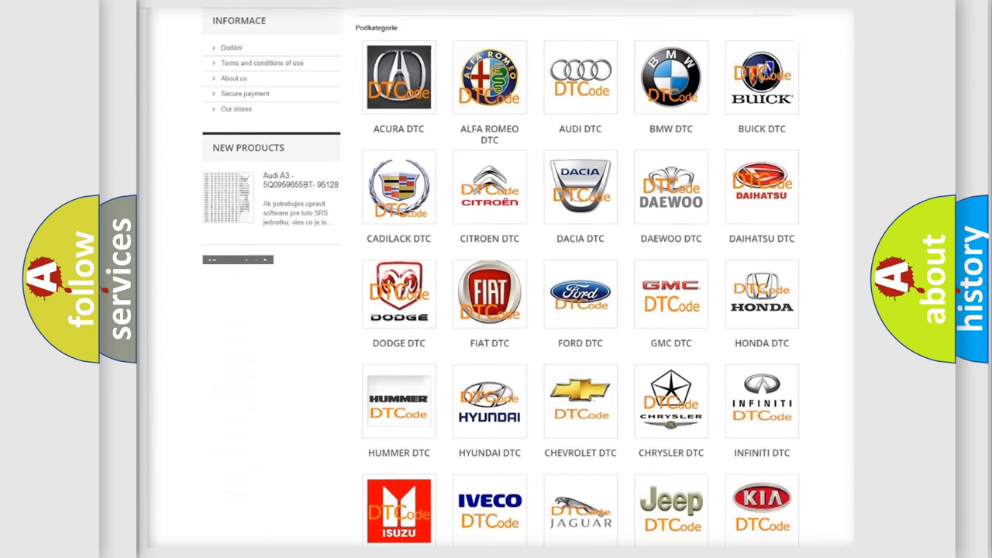
pyautogui.scroll(-3)
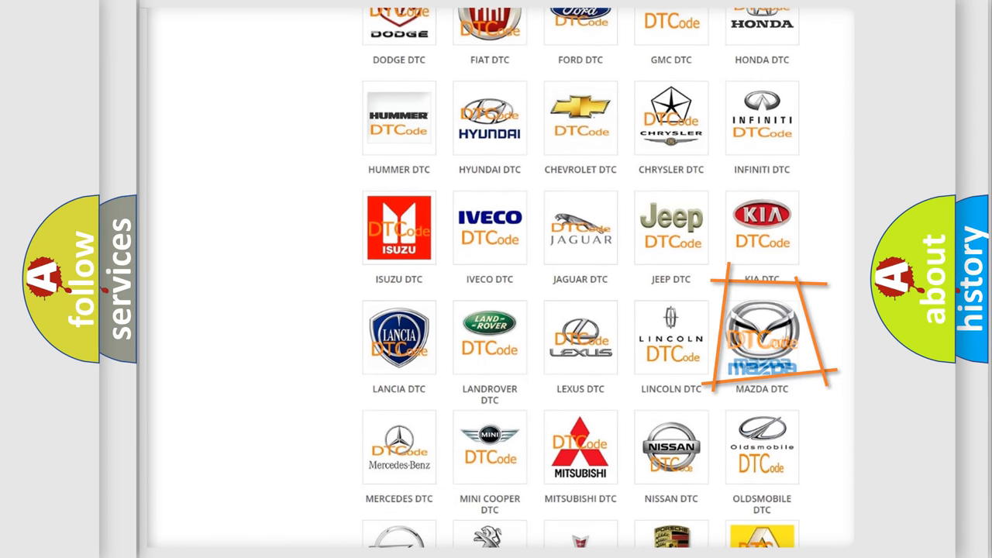